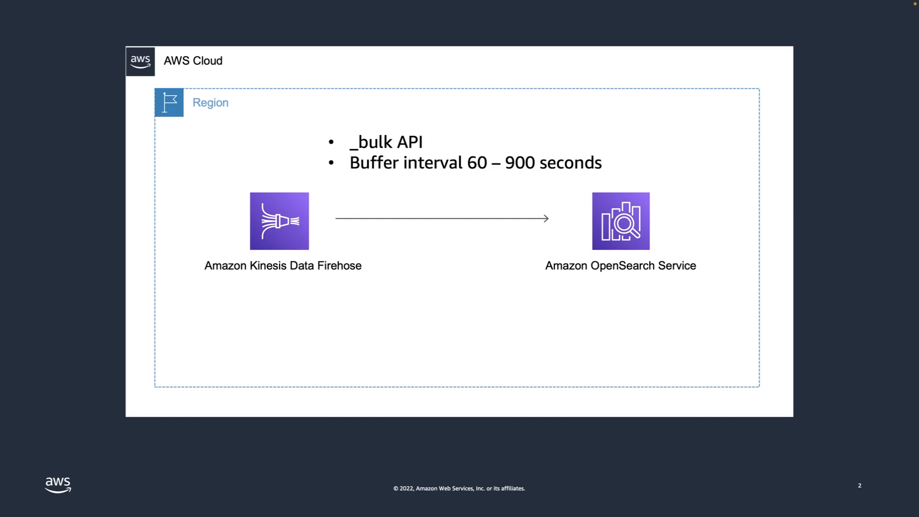
Review the firehose-opensearch-delivery-stream details, then scroll to the Monitoring metrics charts
key("right")
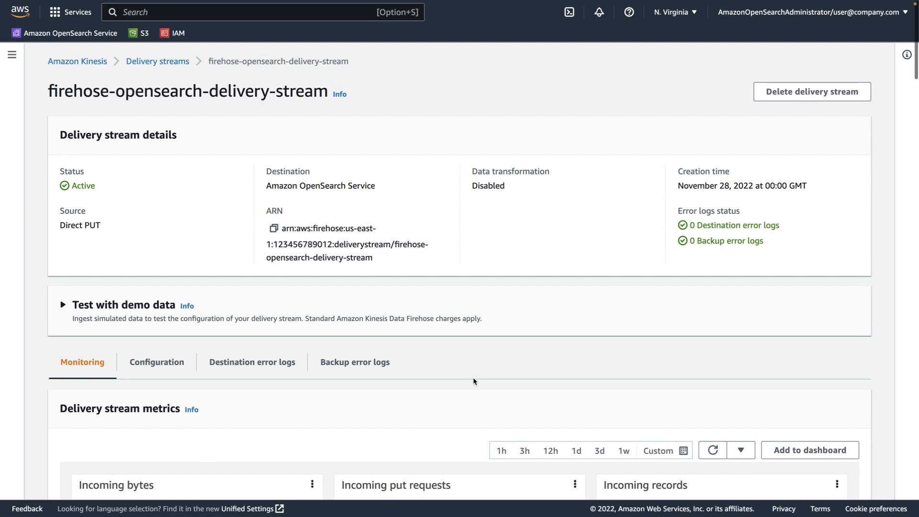
mouse_move(464, 375)
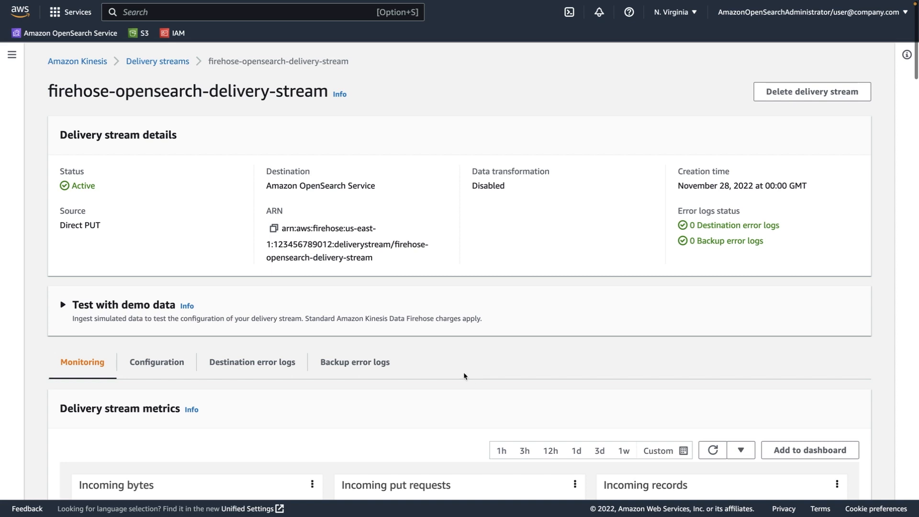
mouse_move(326, 188)
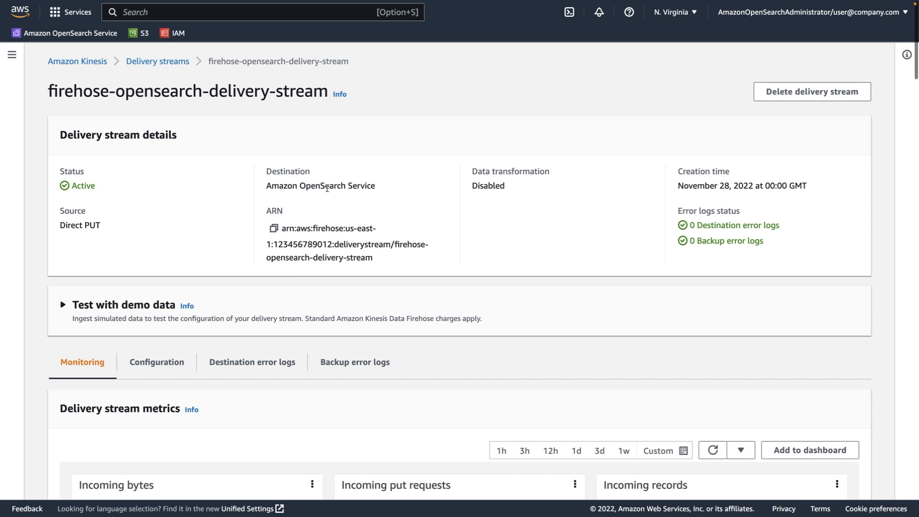
double_click(322, 185)
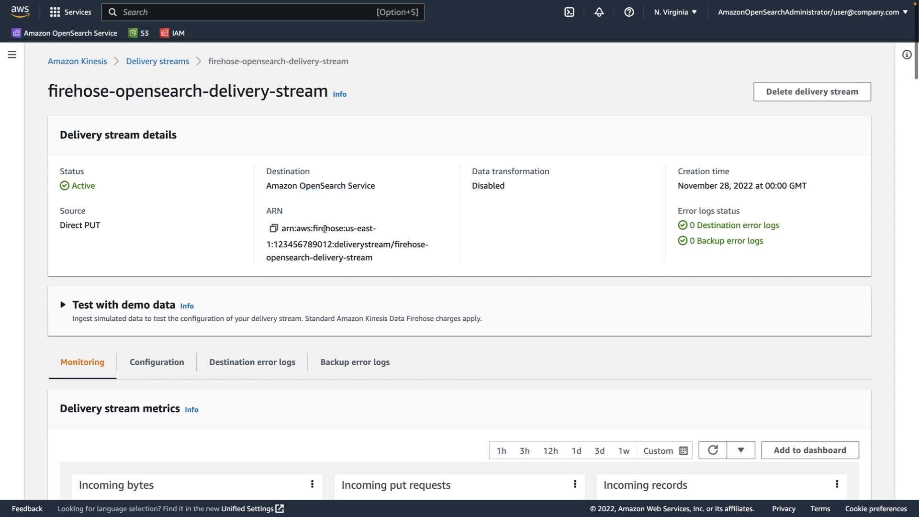
mouse_move(148, 424)
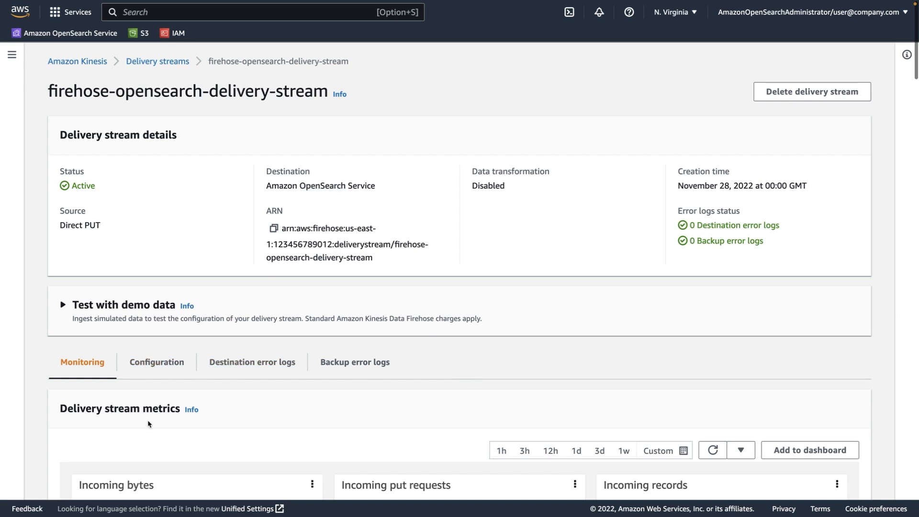
scroll("down", 3)
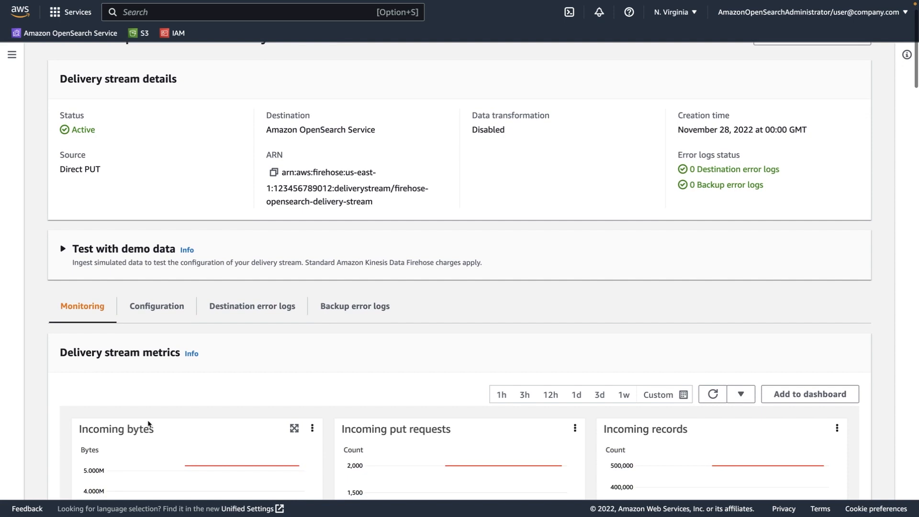
scroll("down", 3)
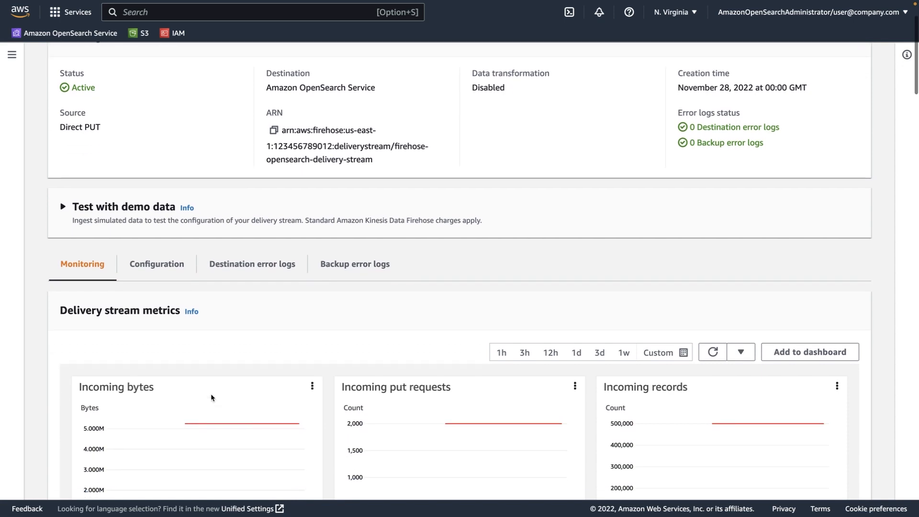